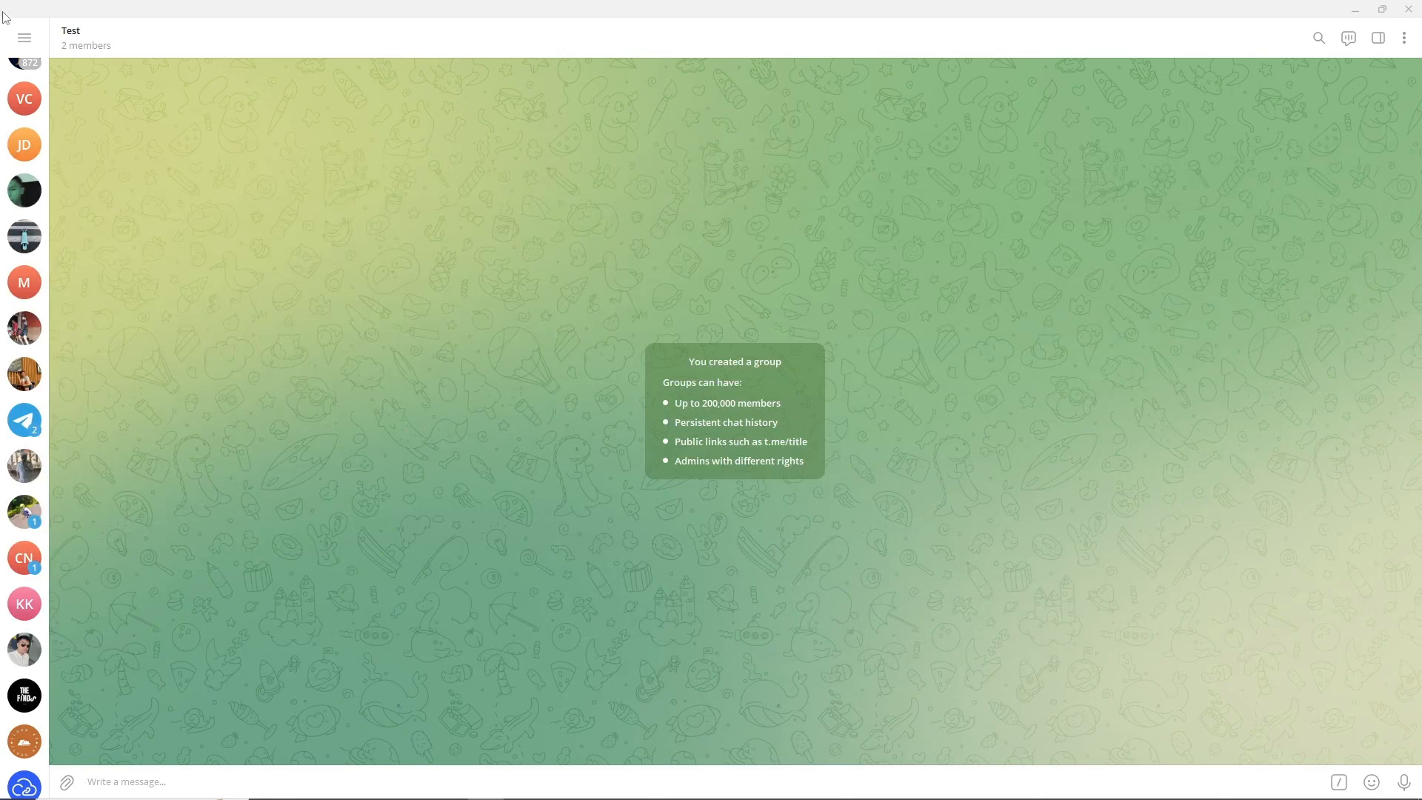
# Start a new group named TEST and continue to member selection.
pyautogui.click(25, 37)
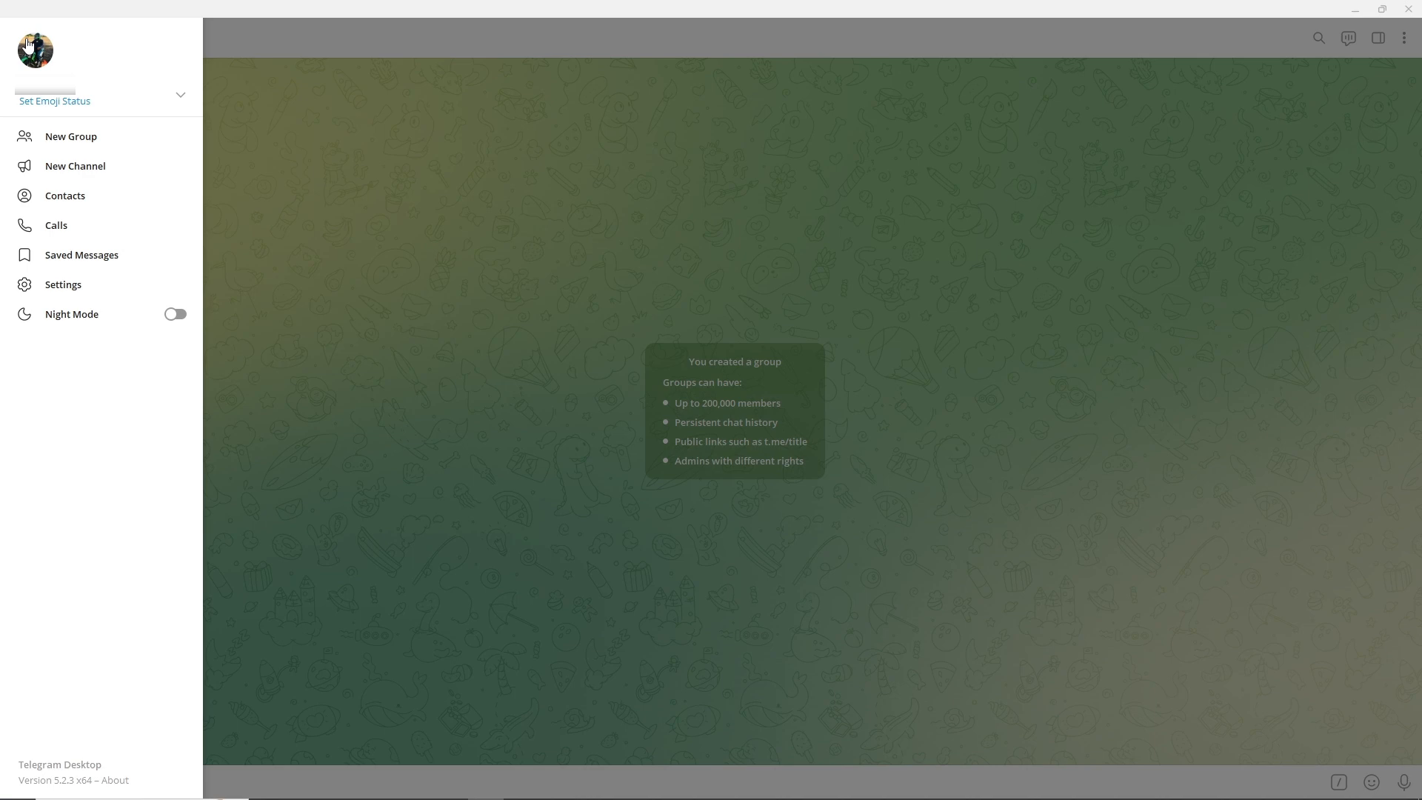
pyautogui.click(71, 136)
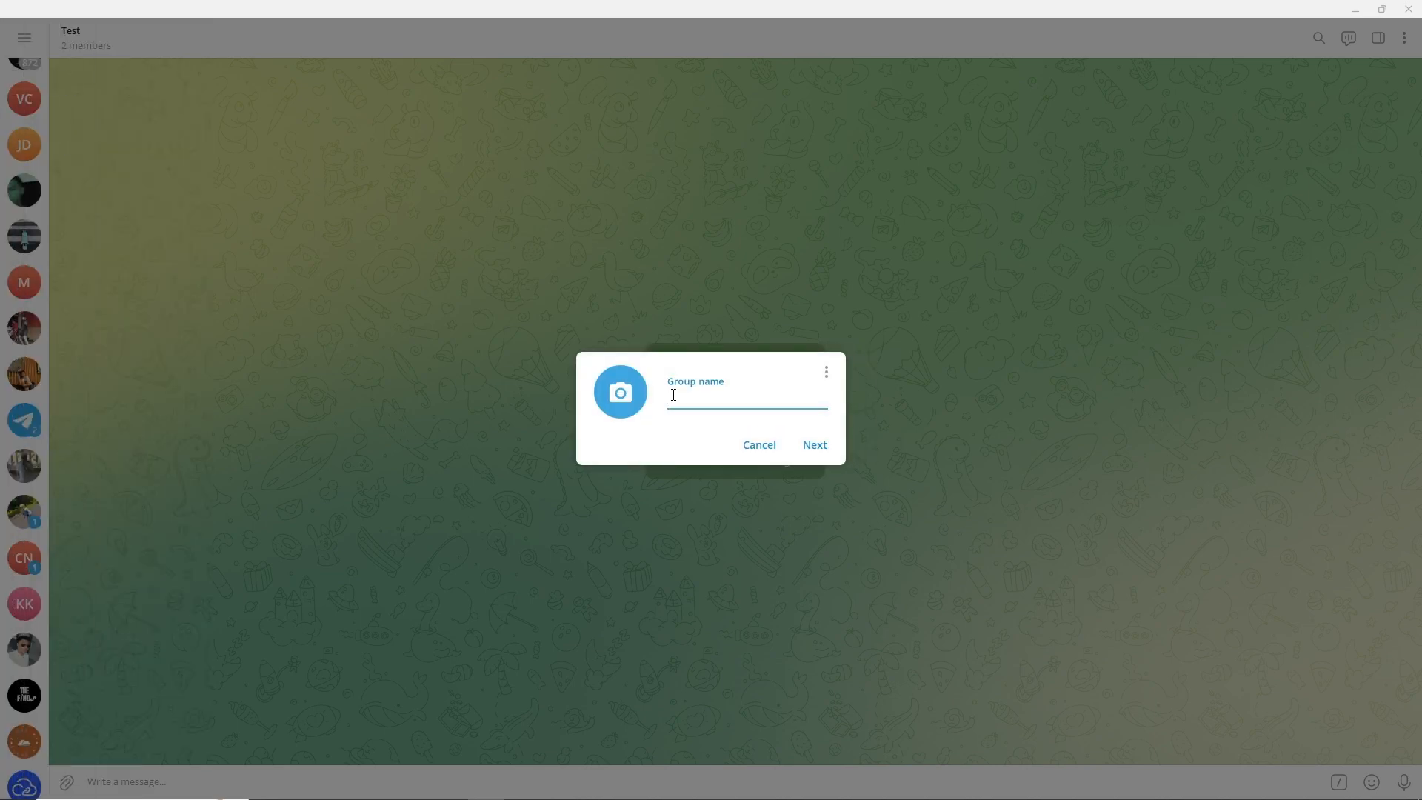
pyautogui.write('TEST')
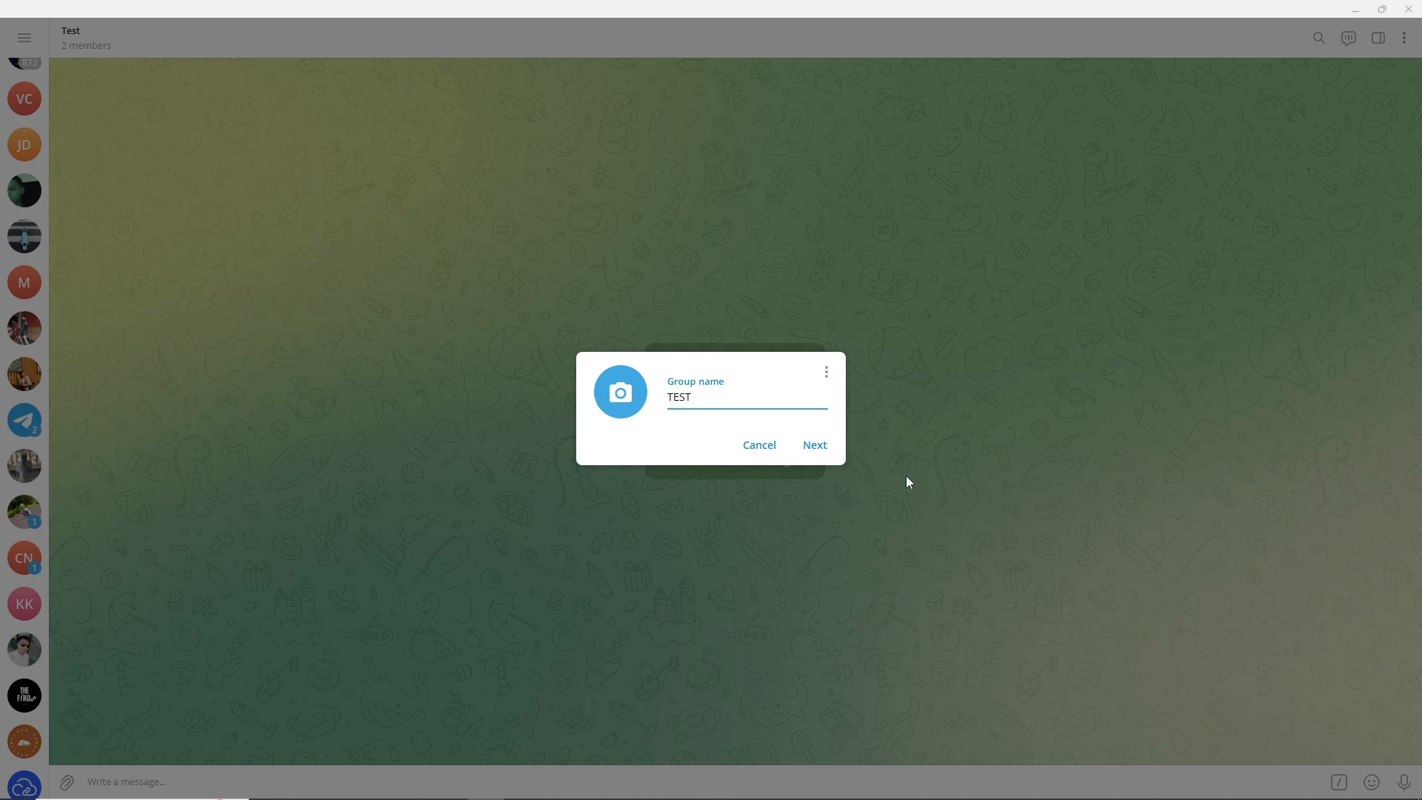
pyautogui.click(814, 444)
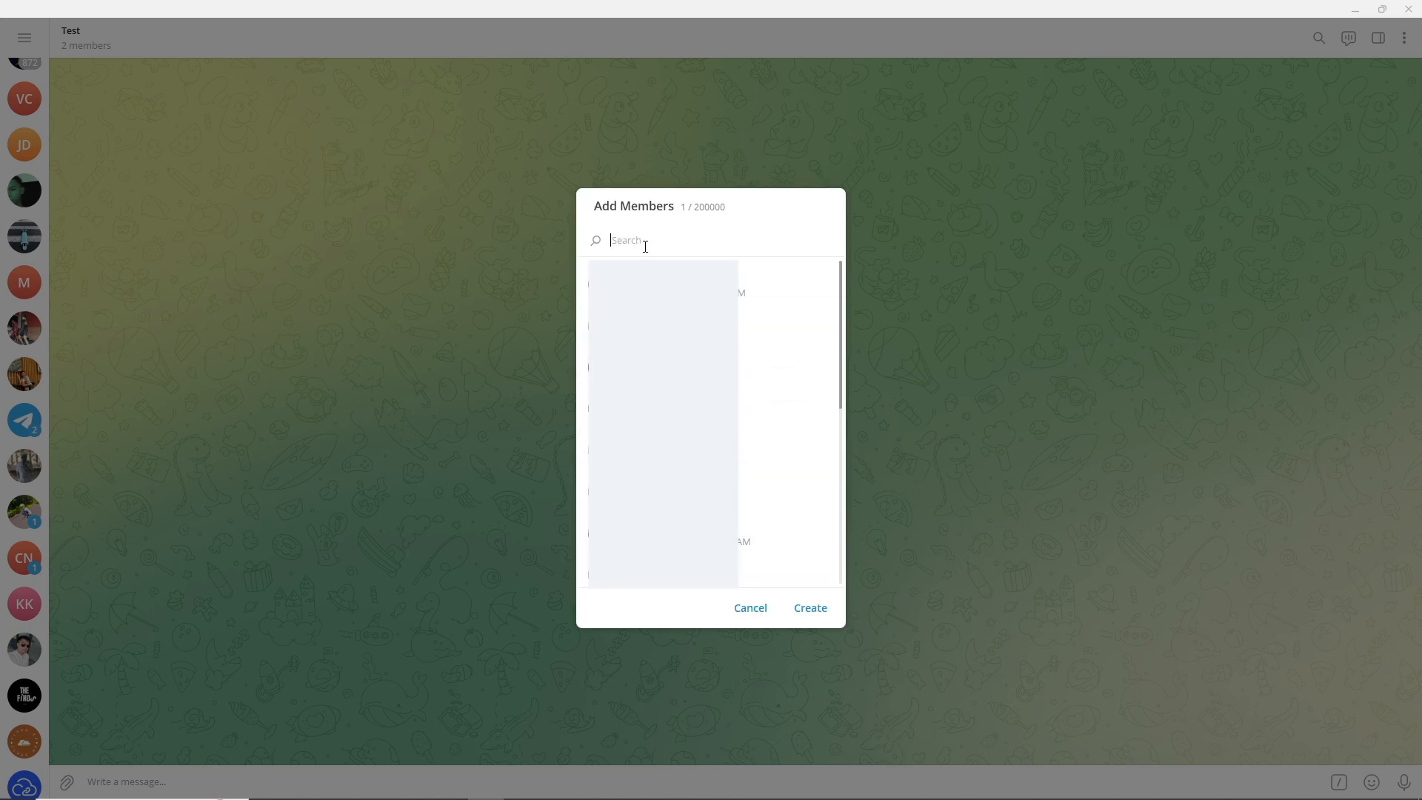
pyautogui.write('@pump')
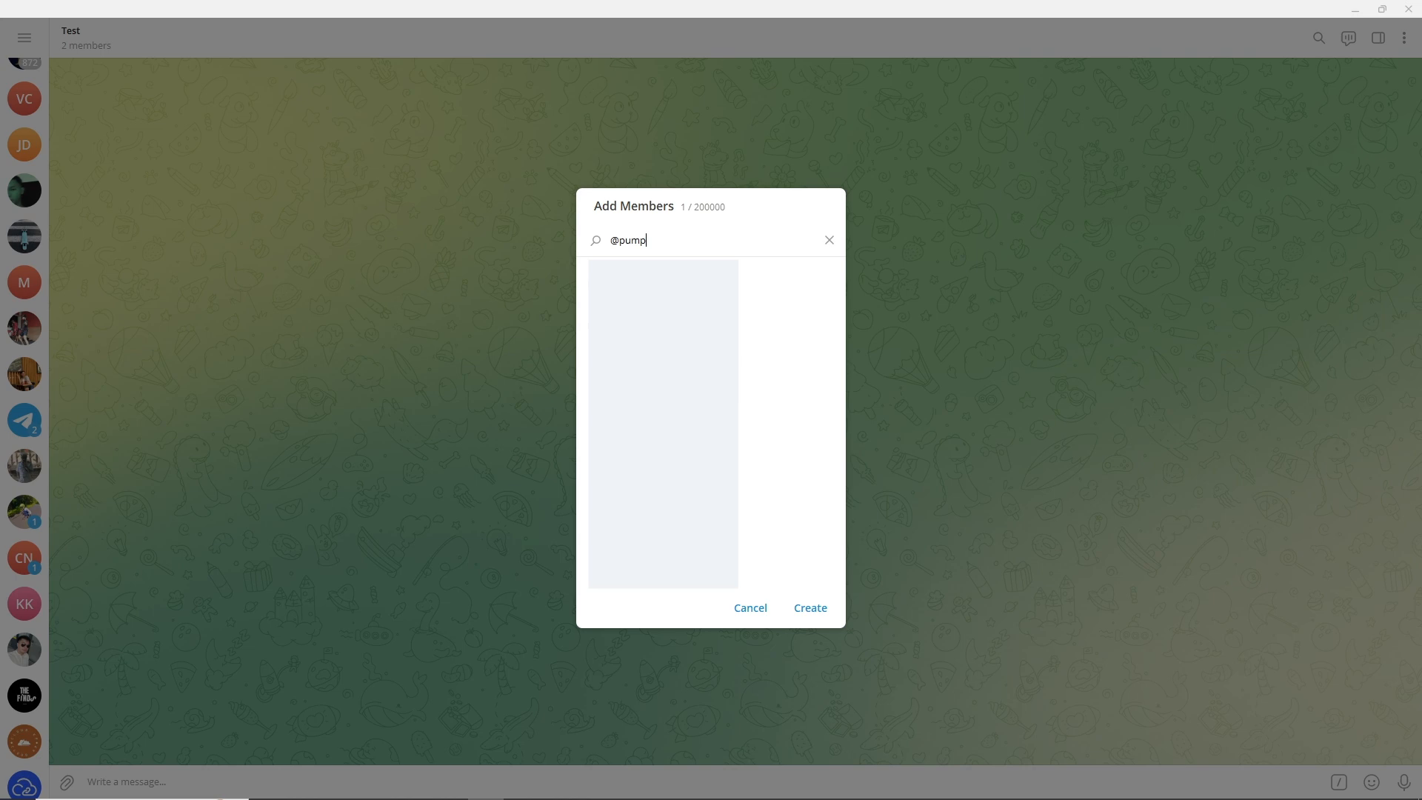
pyautogui.write('buy_bot')
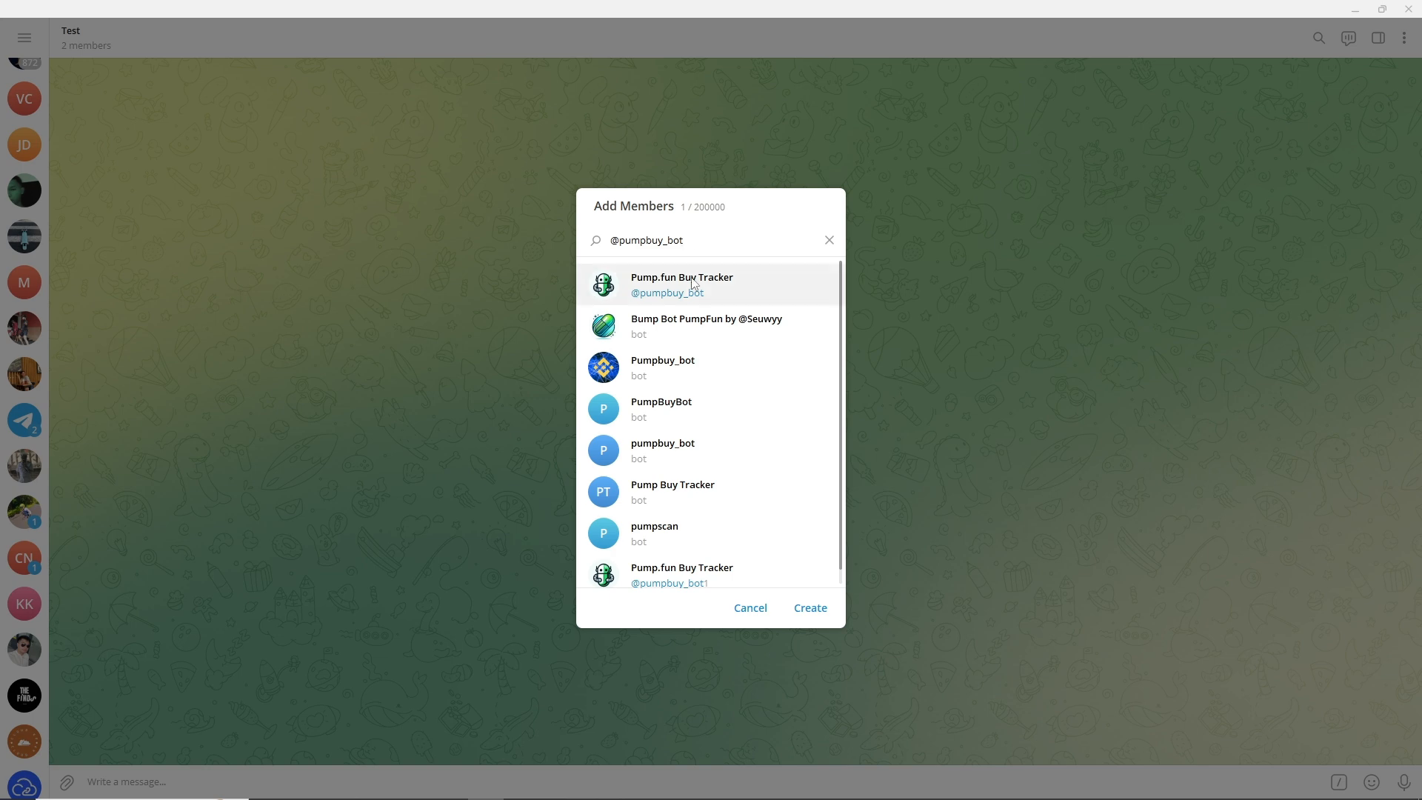
pyautogui.click(681, 284)
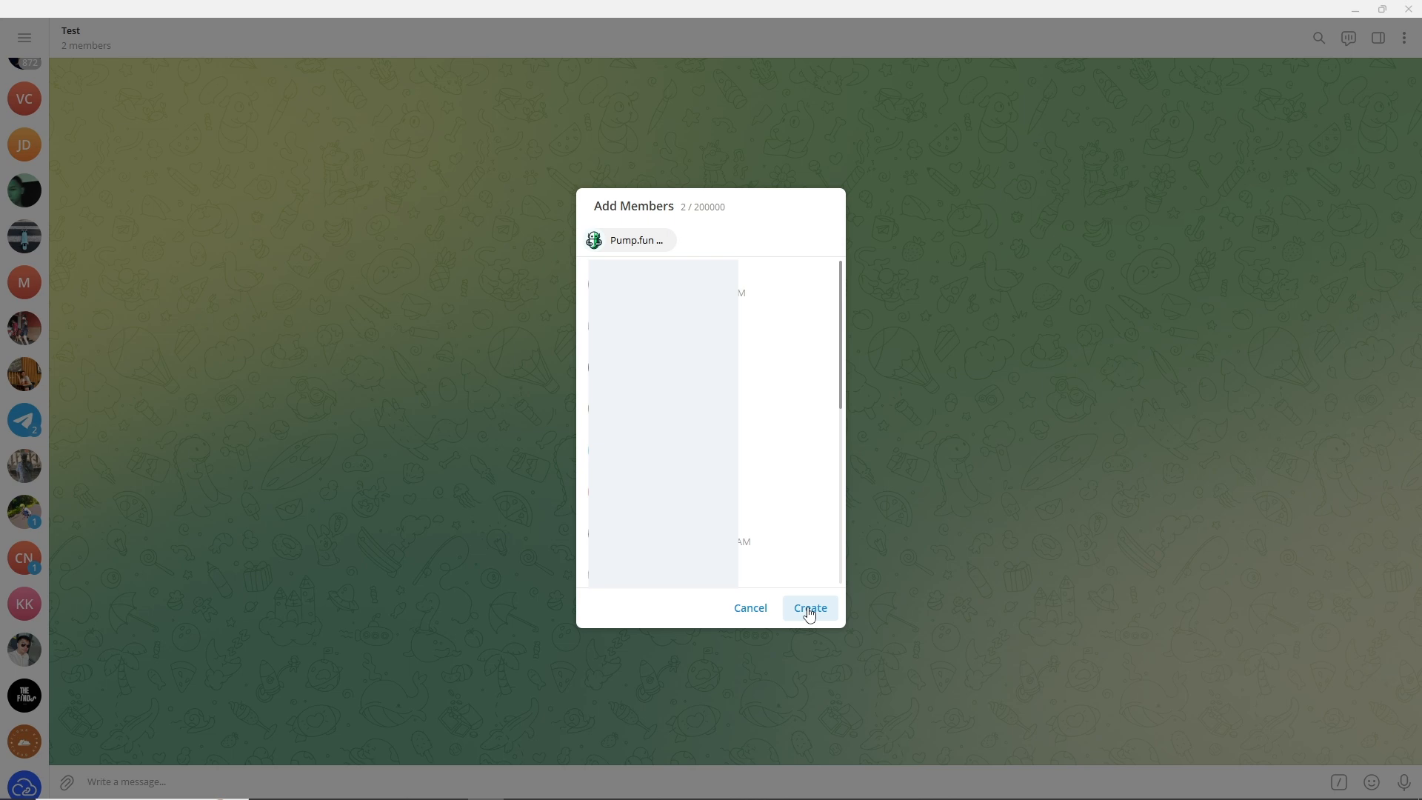
pyautogui.click(810, 608)
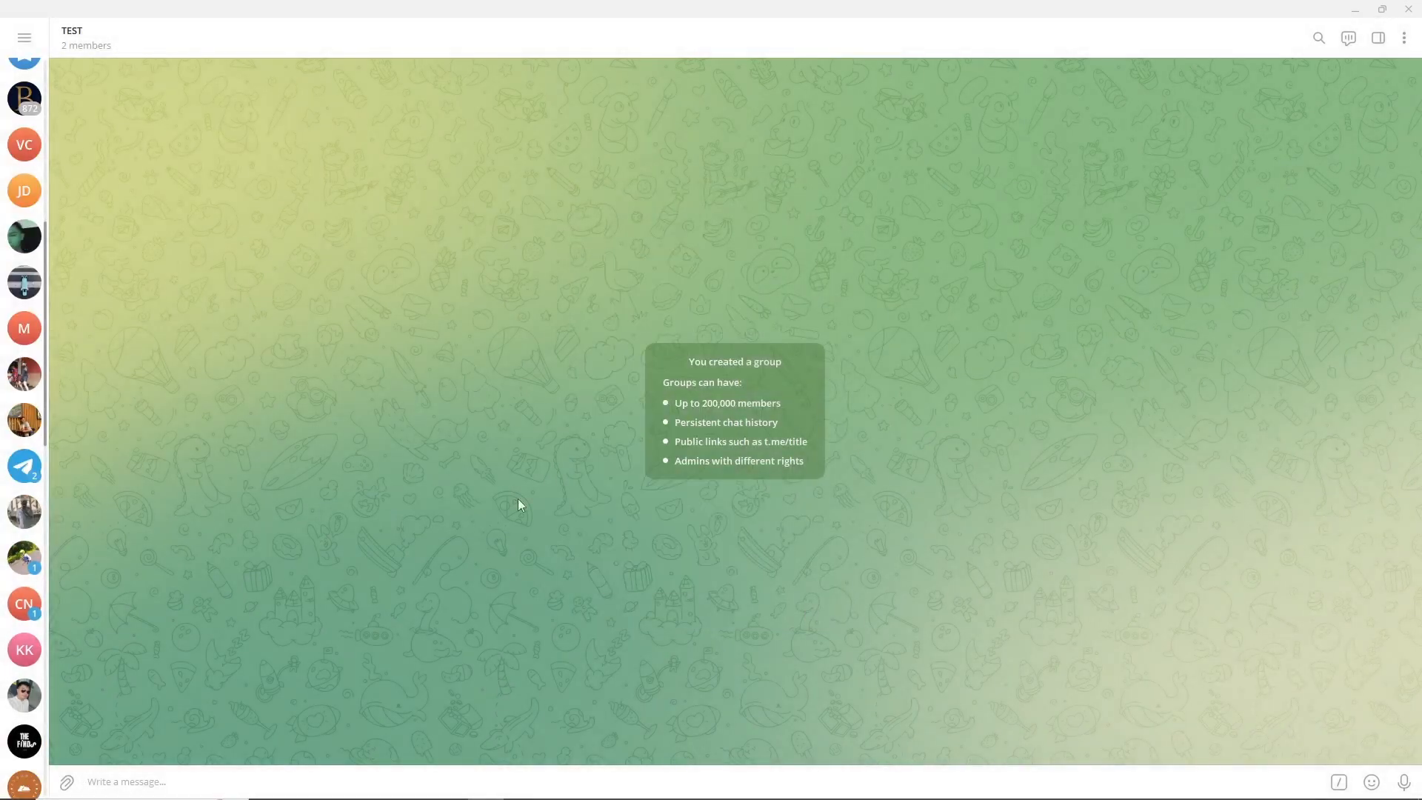
pyautogui.moveTo(71, 43)
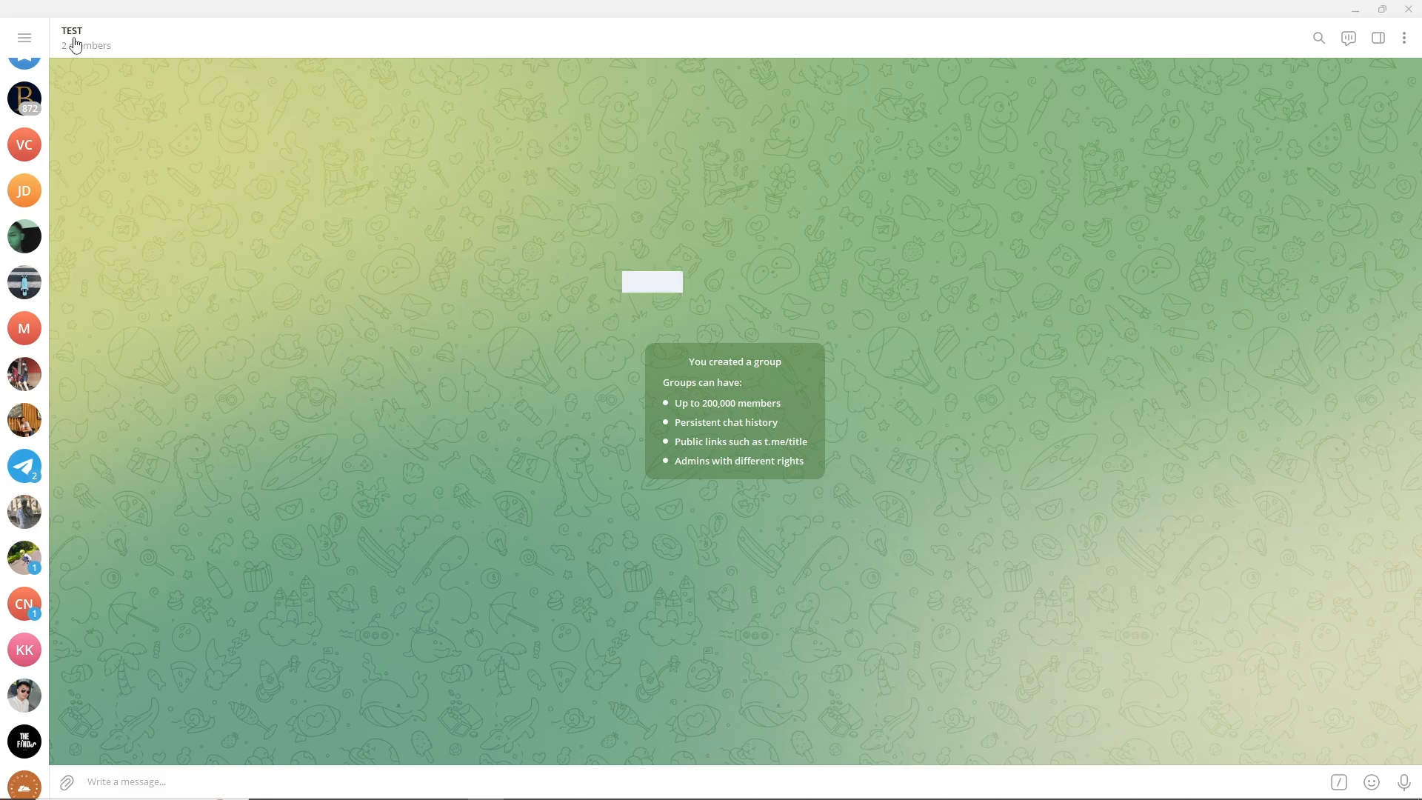
# Promote Pump.fun Buy Tracker to admin from Group Info and return to the chat.
pyautogui.click(73, 37)
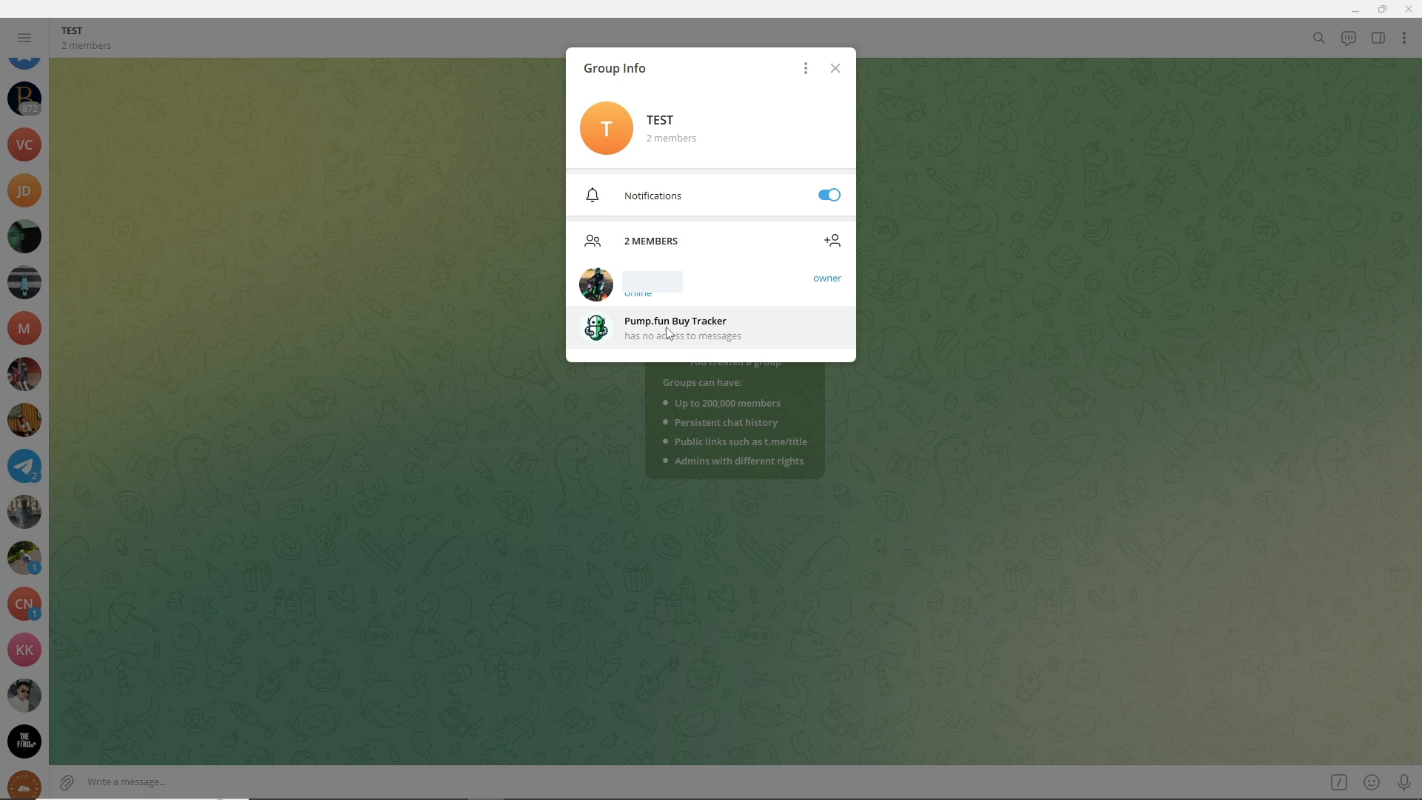
pyautogui.rightClick(668, 328)
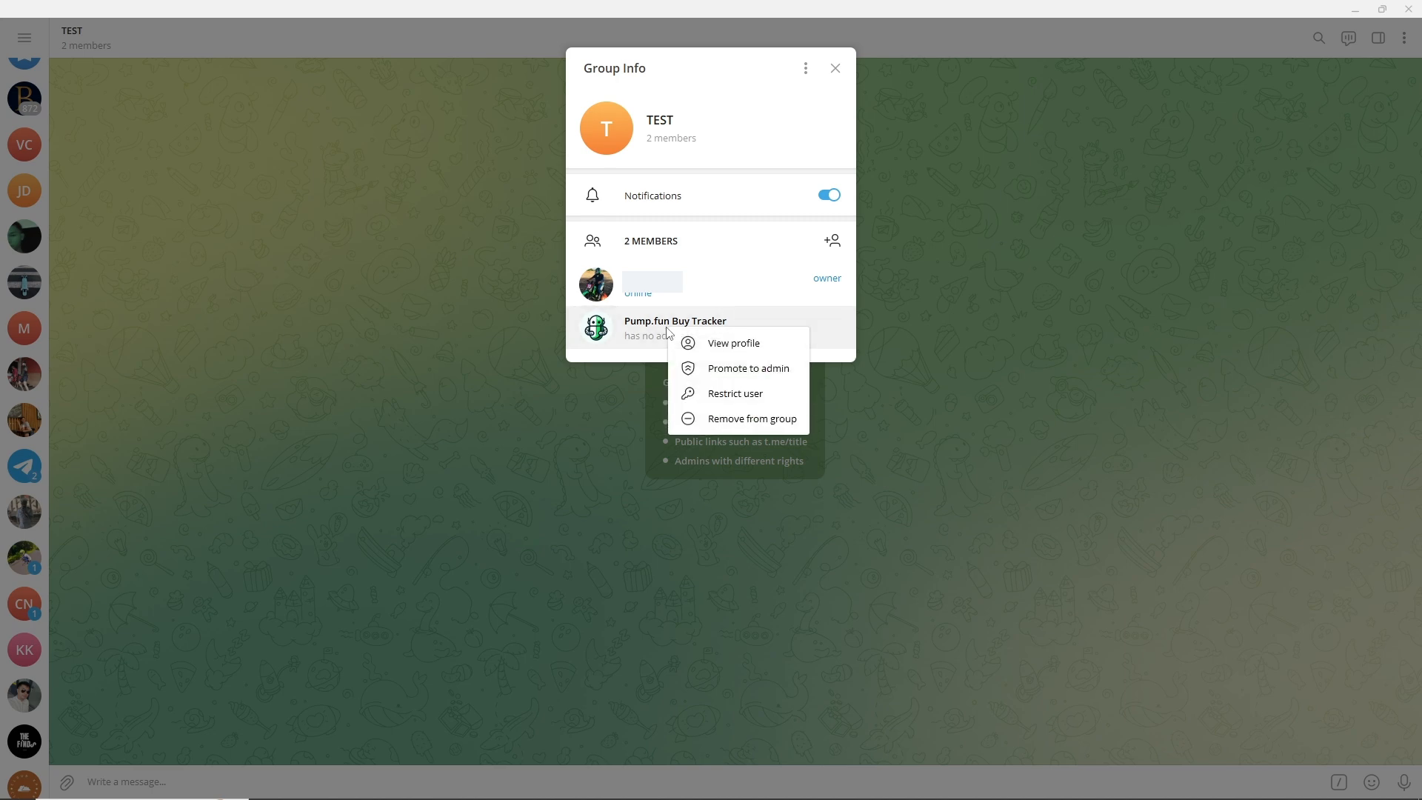
pyautogui.click(748, 368)
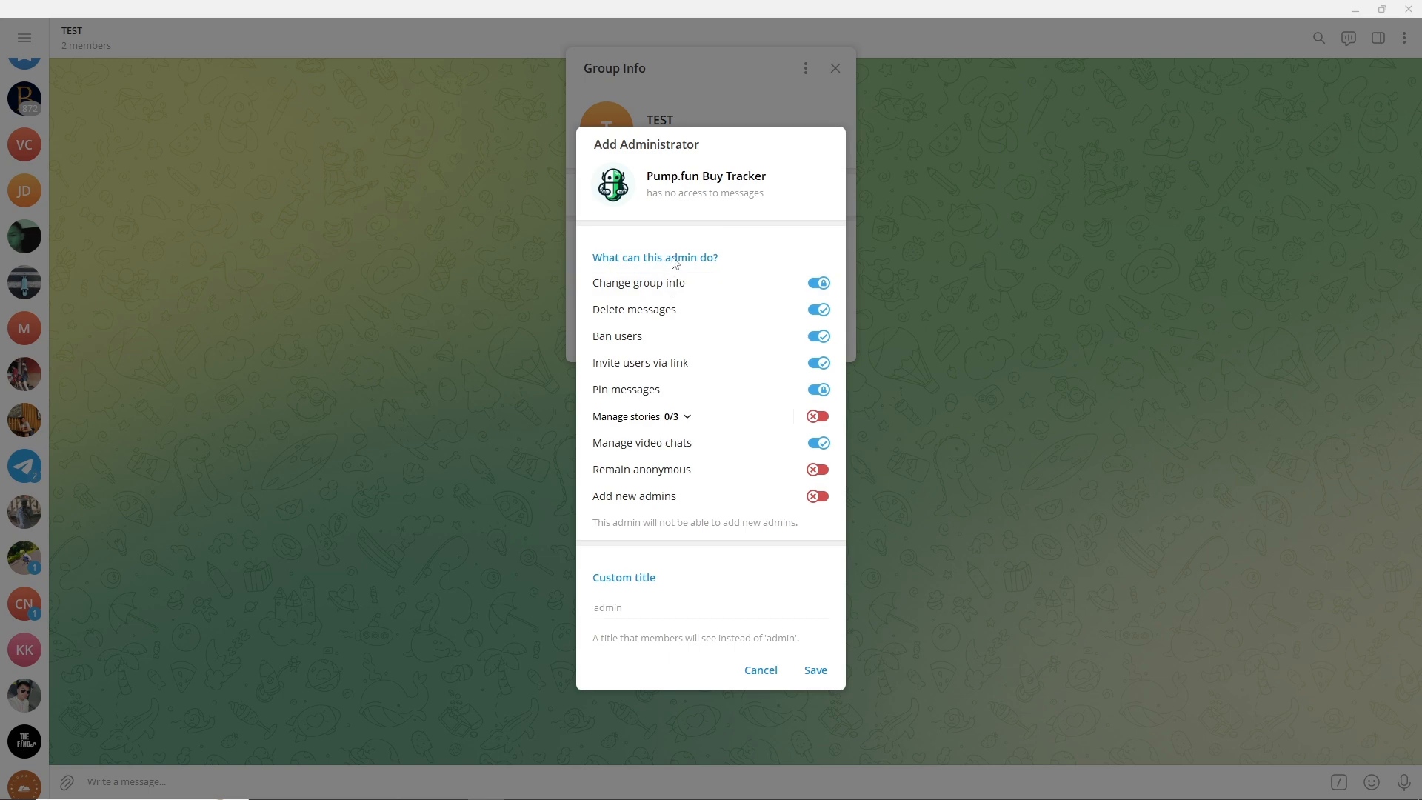
pyautogui.click(815, 670)
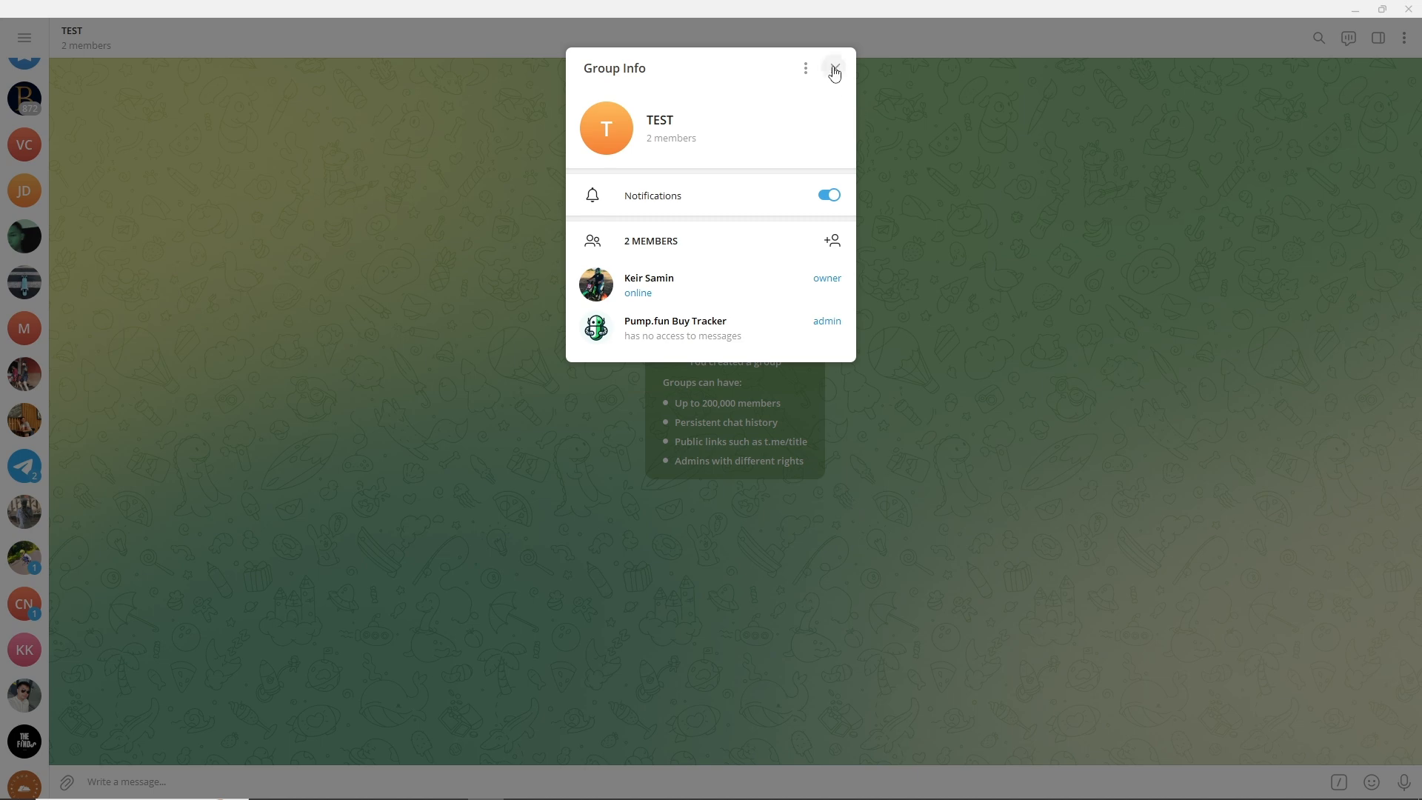
pyautogui.click(834, 68)
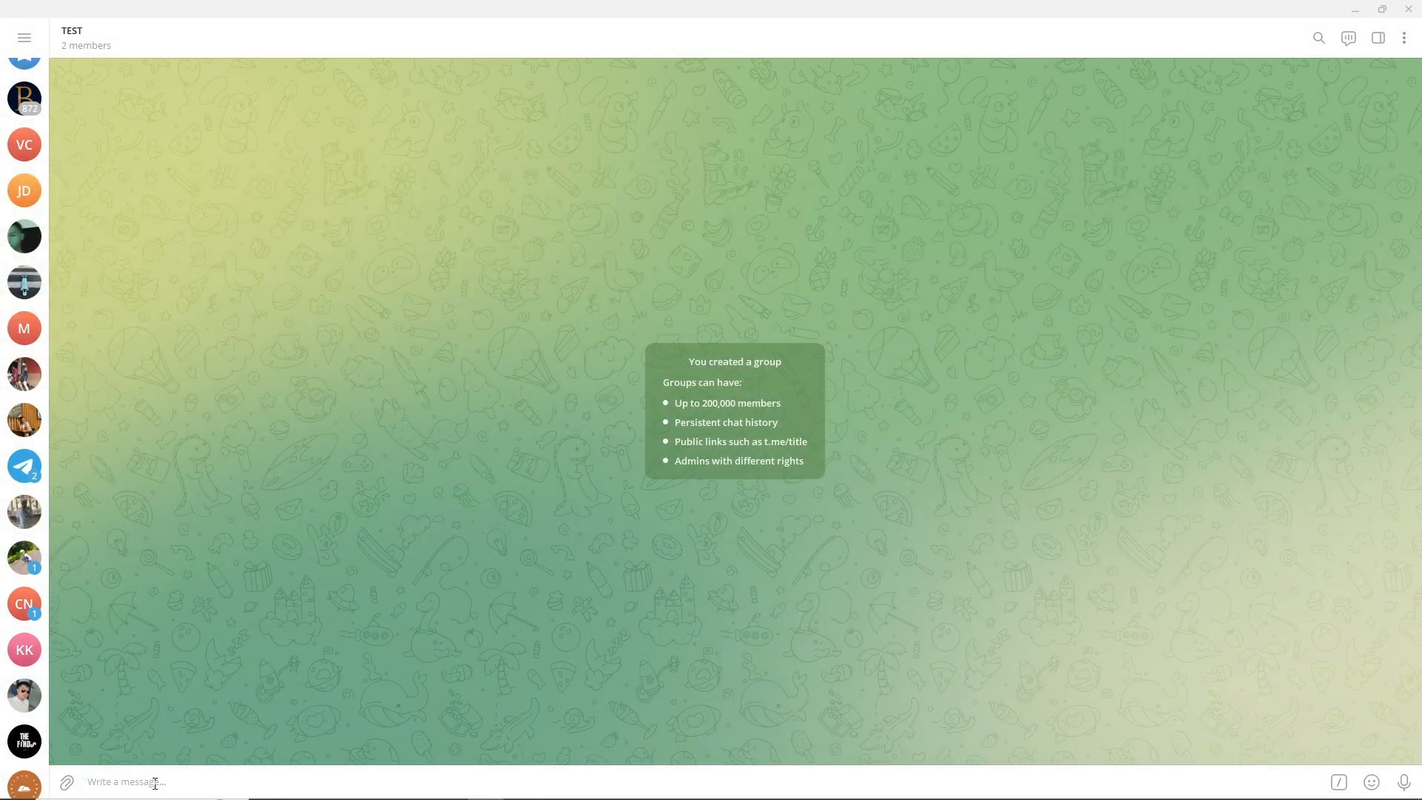
# Send the /config@pumpbuy_bot command in the TEST group.
pyautogui.write('/con')
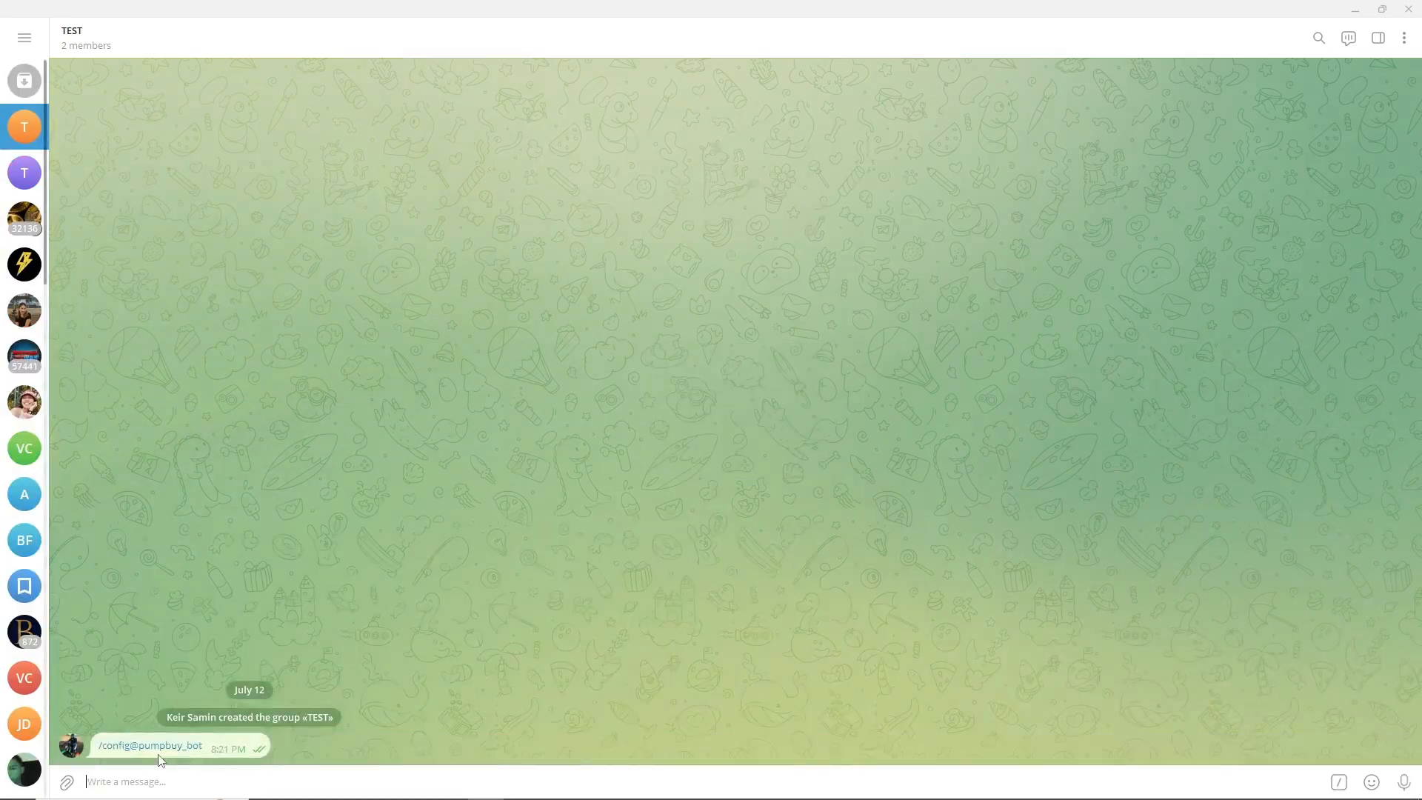
pyautogui.click(151, 745)
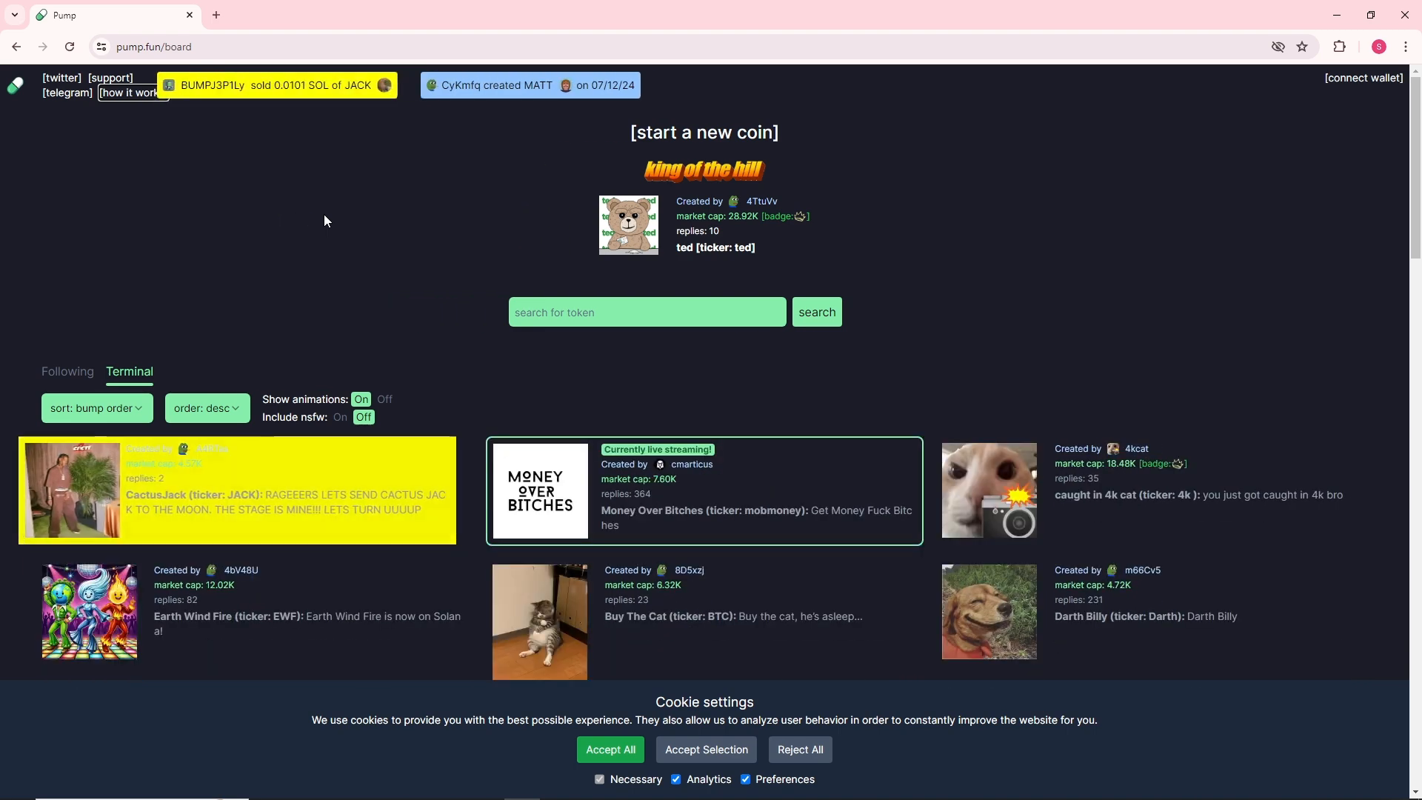
# Open the BlueInuCTO token page on pump.fun and copy its contract address.
pyautogui.scroll(-3)
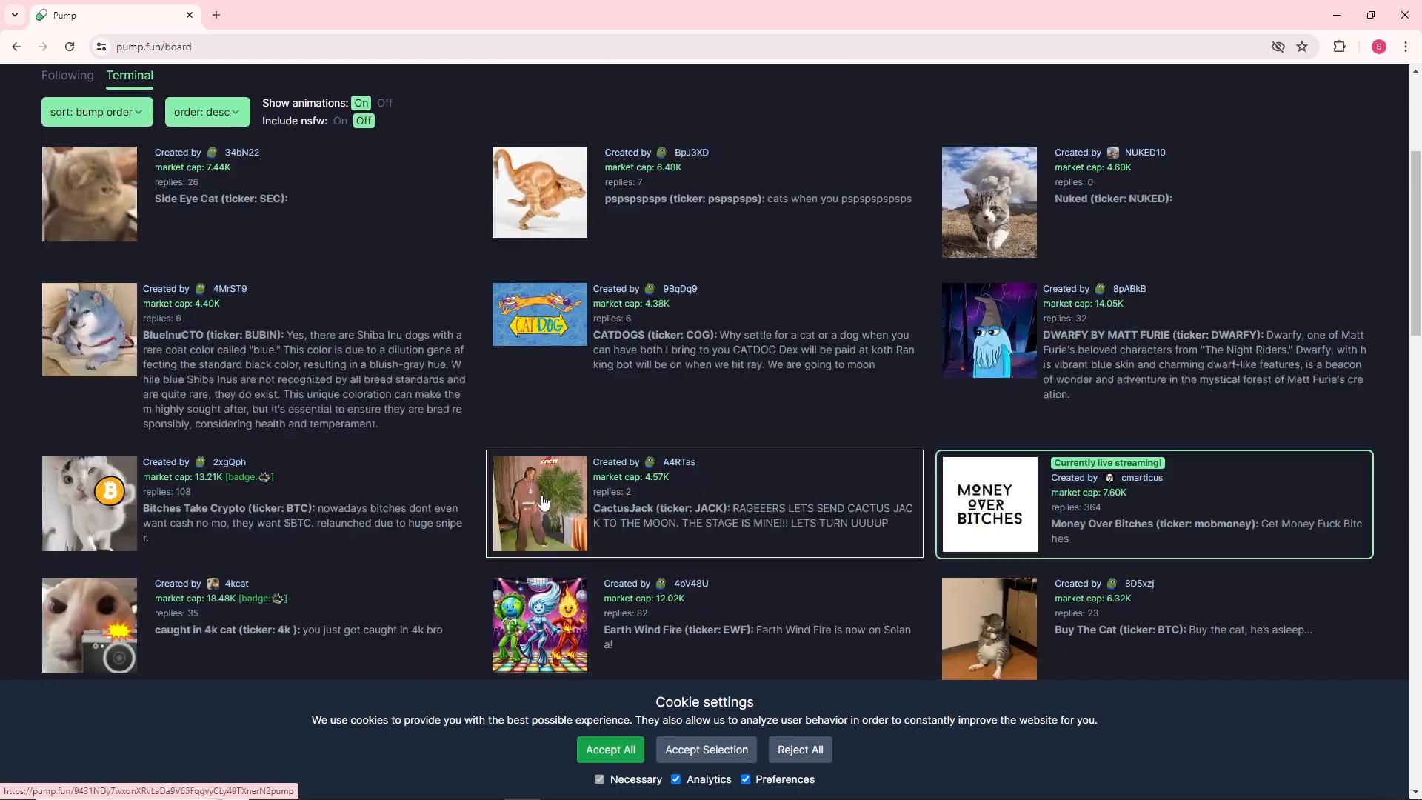
pyautogui.click(89, 336)
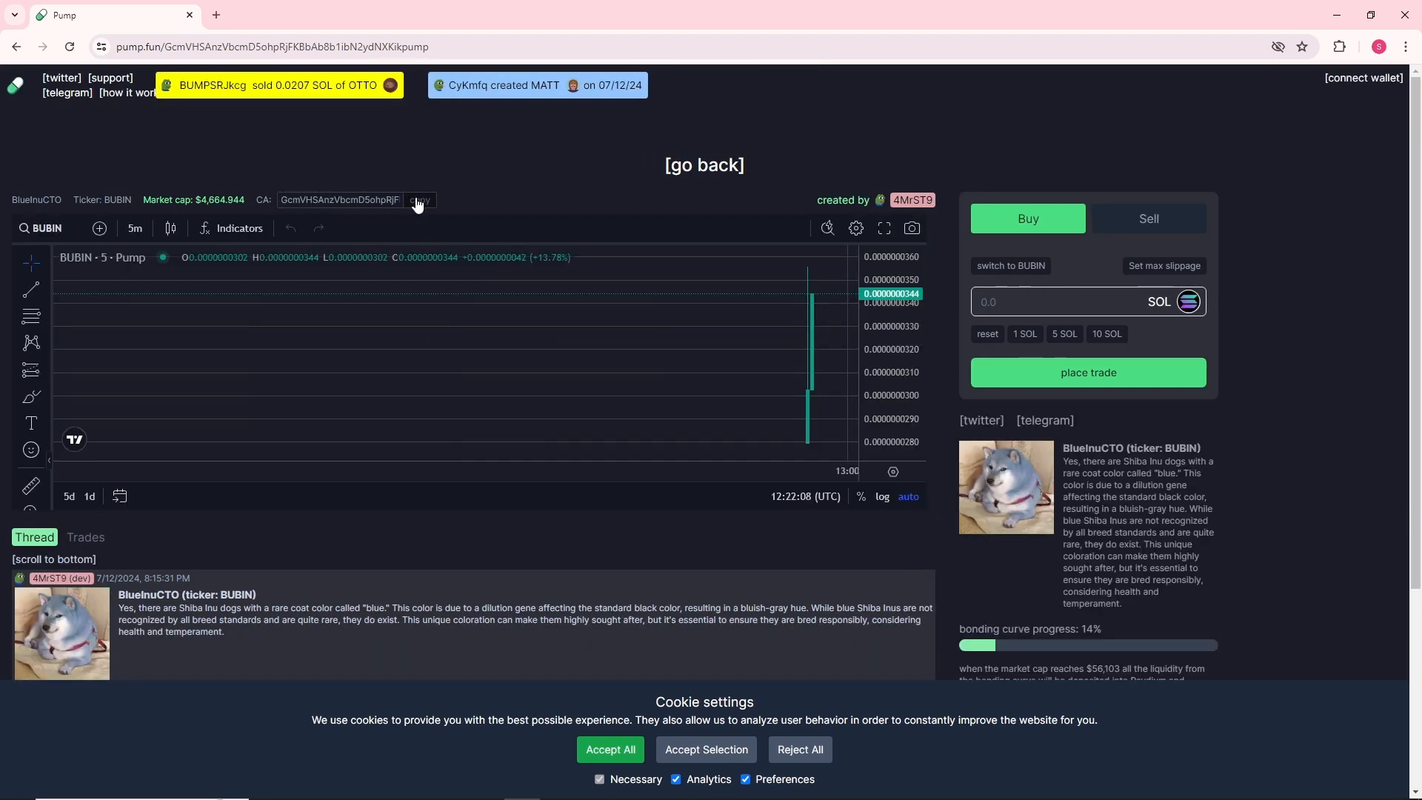
pyautogui.click(419, 199)
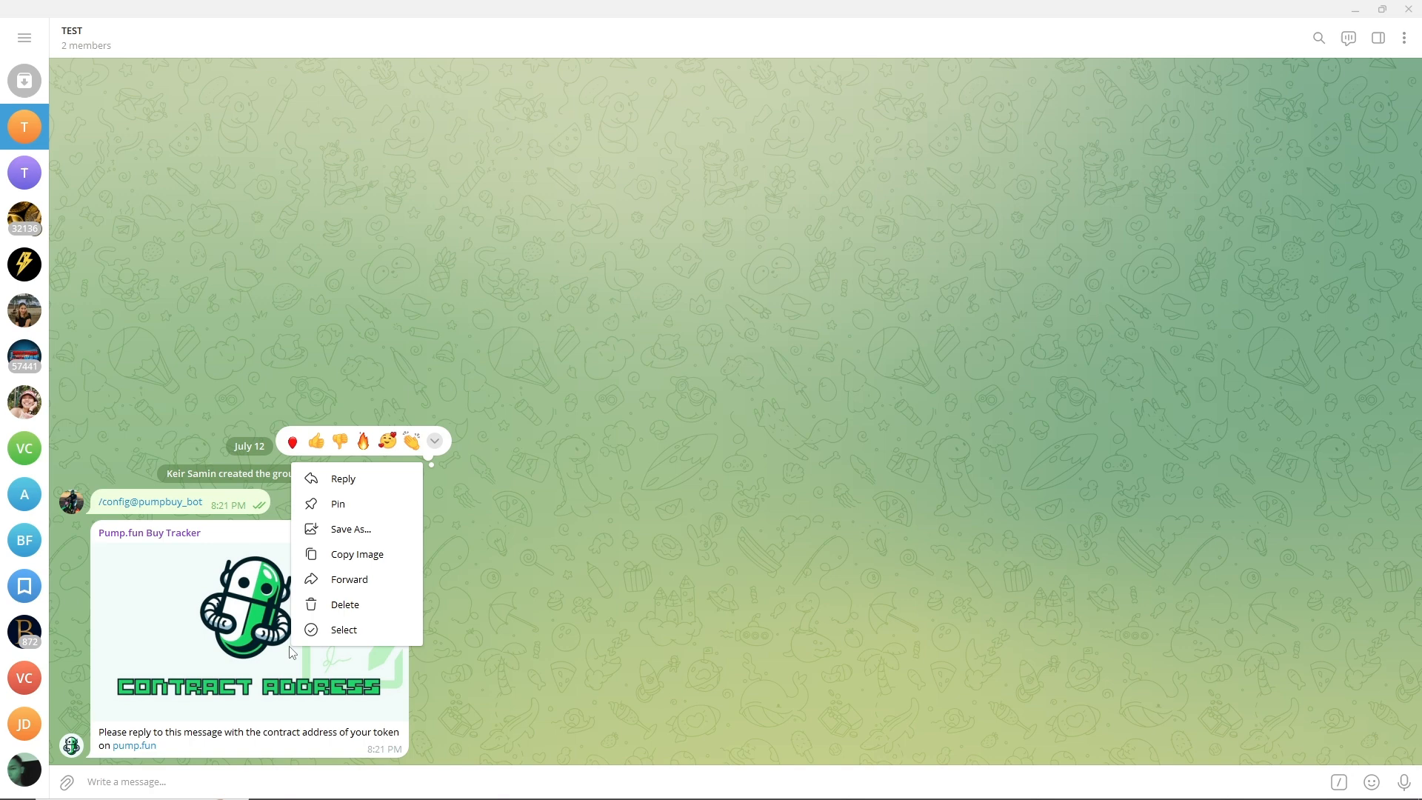
# Reply to the bot with contract address GcmVHSArzVbcmD5ohpRjFKBbAb8b1ibN2ydNXKikpump.
pyautogui.click(343, 478)
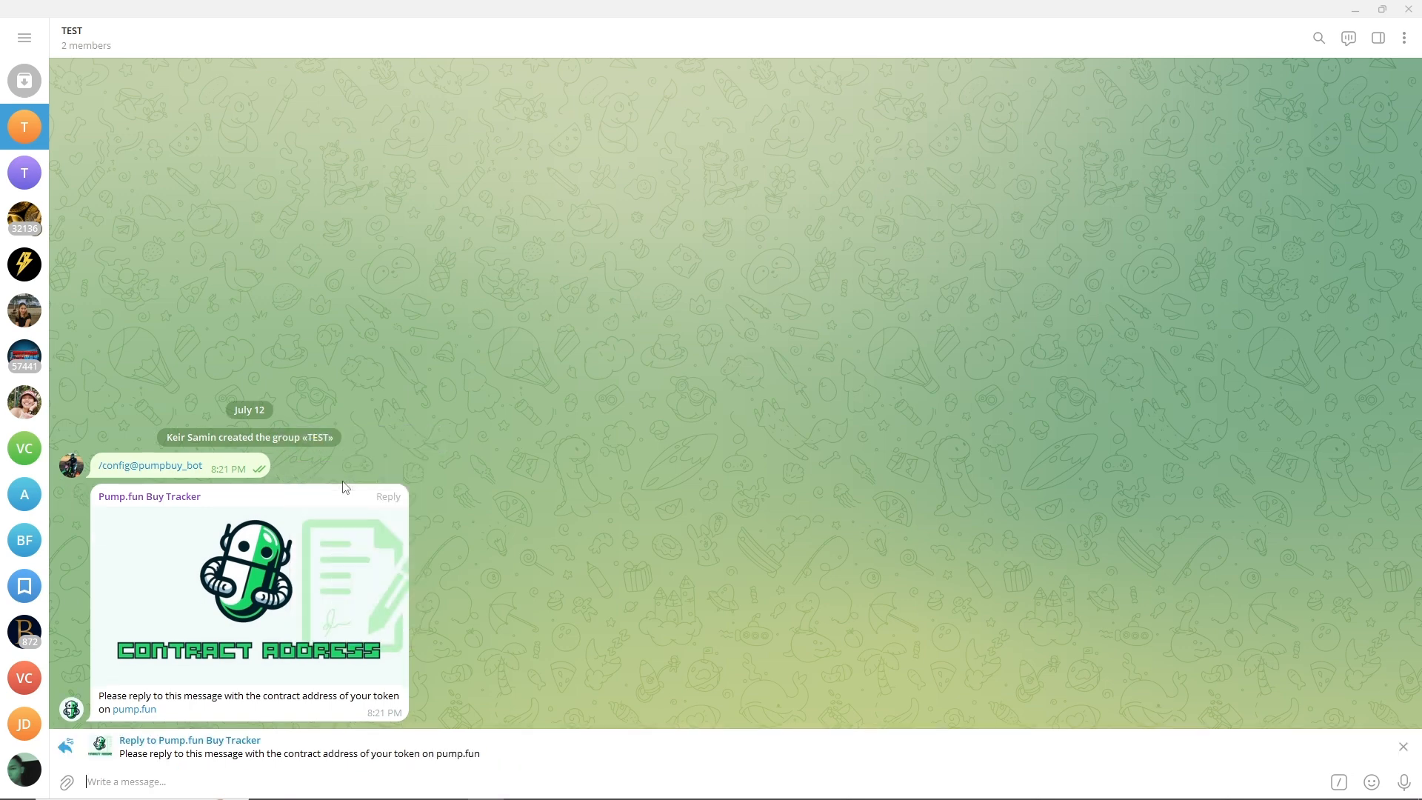
pyautogui.write('GcmVHSArzVbcmD5ohpRjFKBbAb8b1ibN2ydNXKikpump')
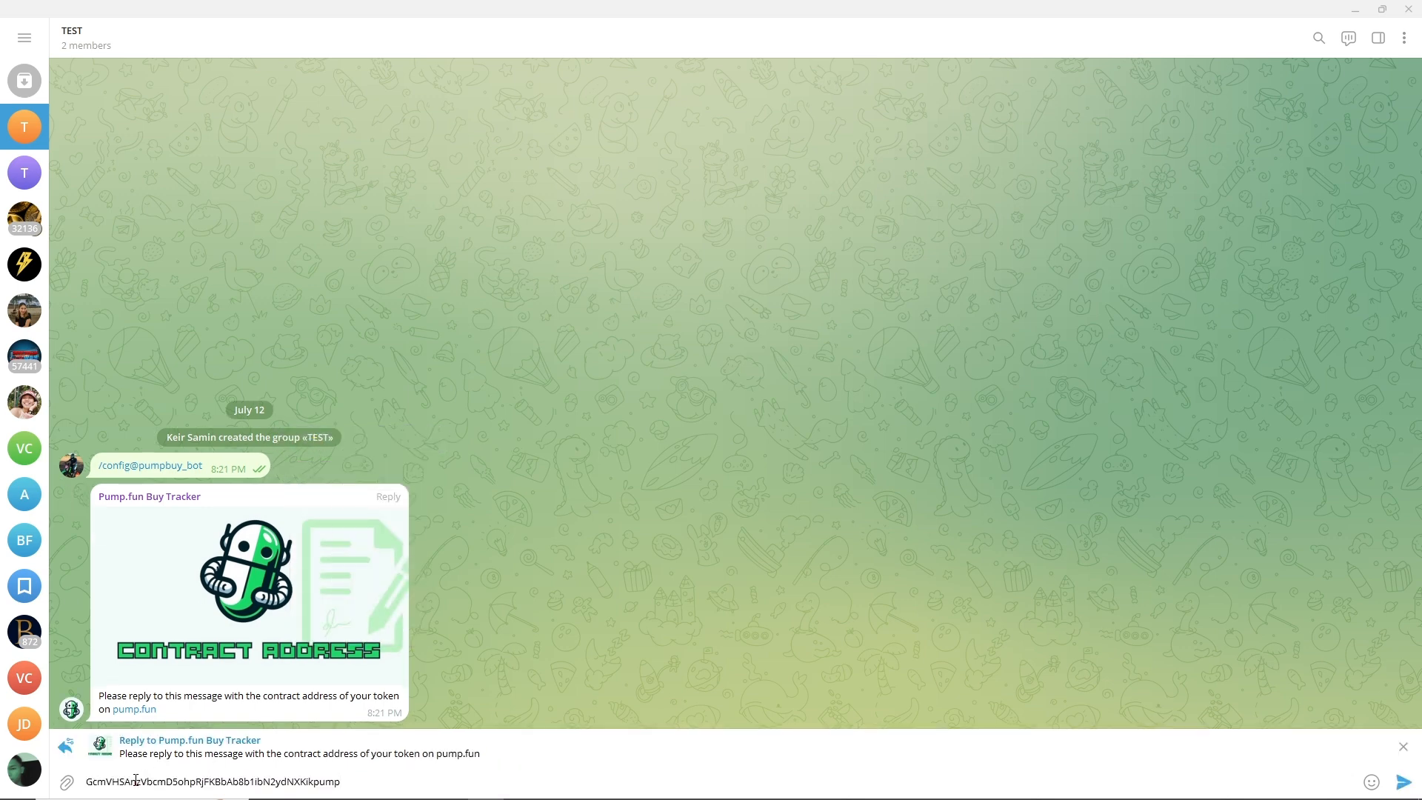
pyautogui.click(1408, 780)
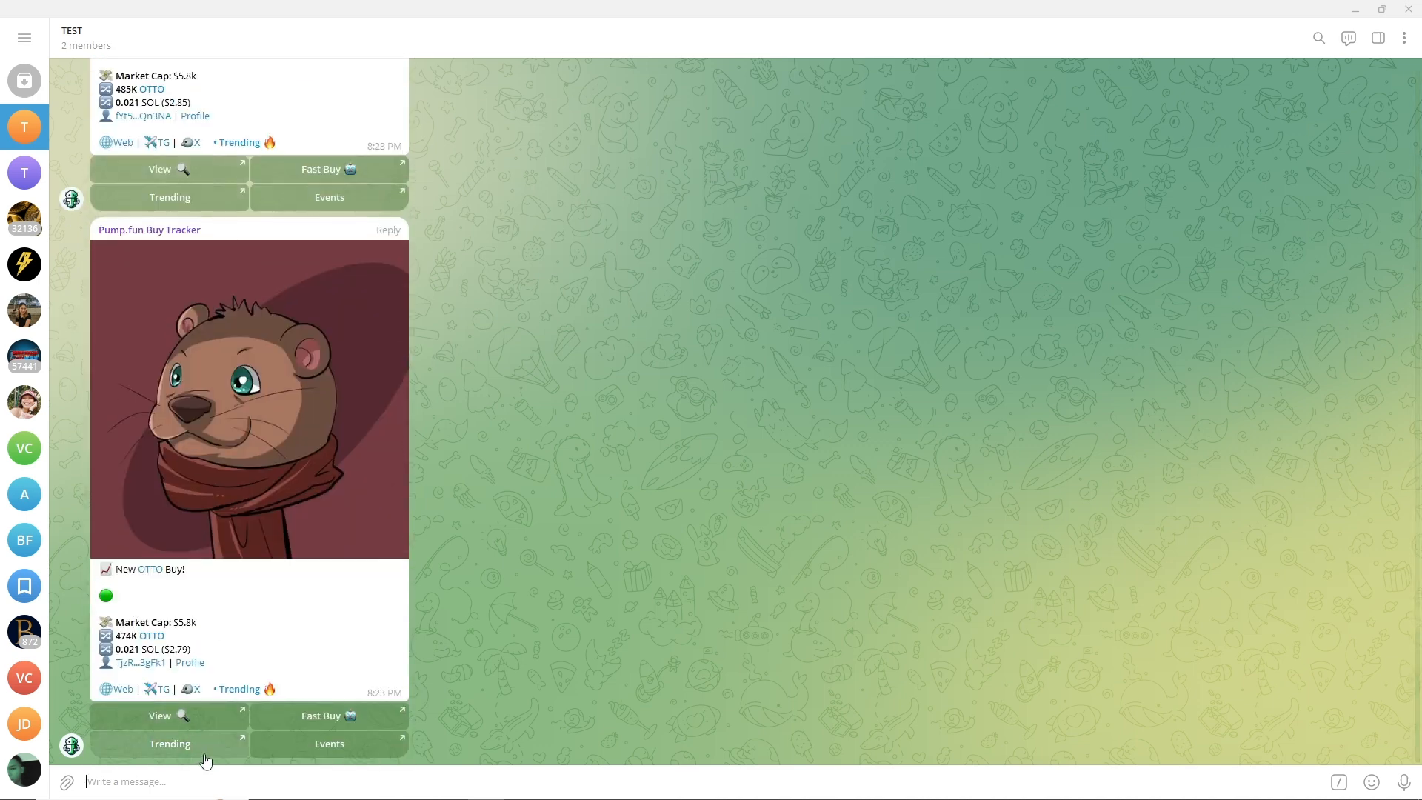
pyautogui.moveTo(442, 638)
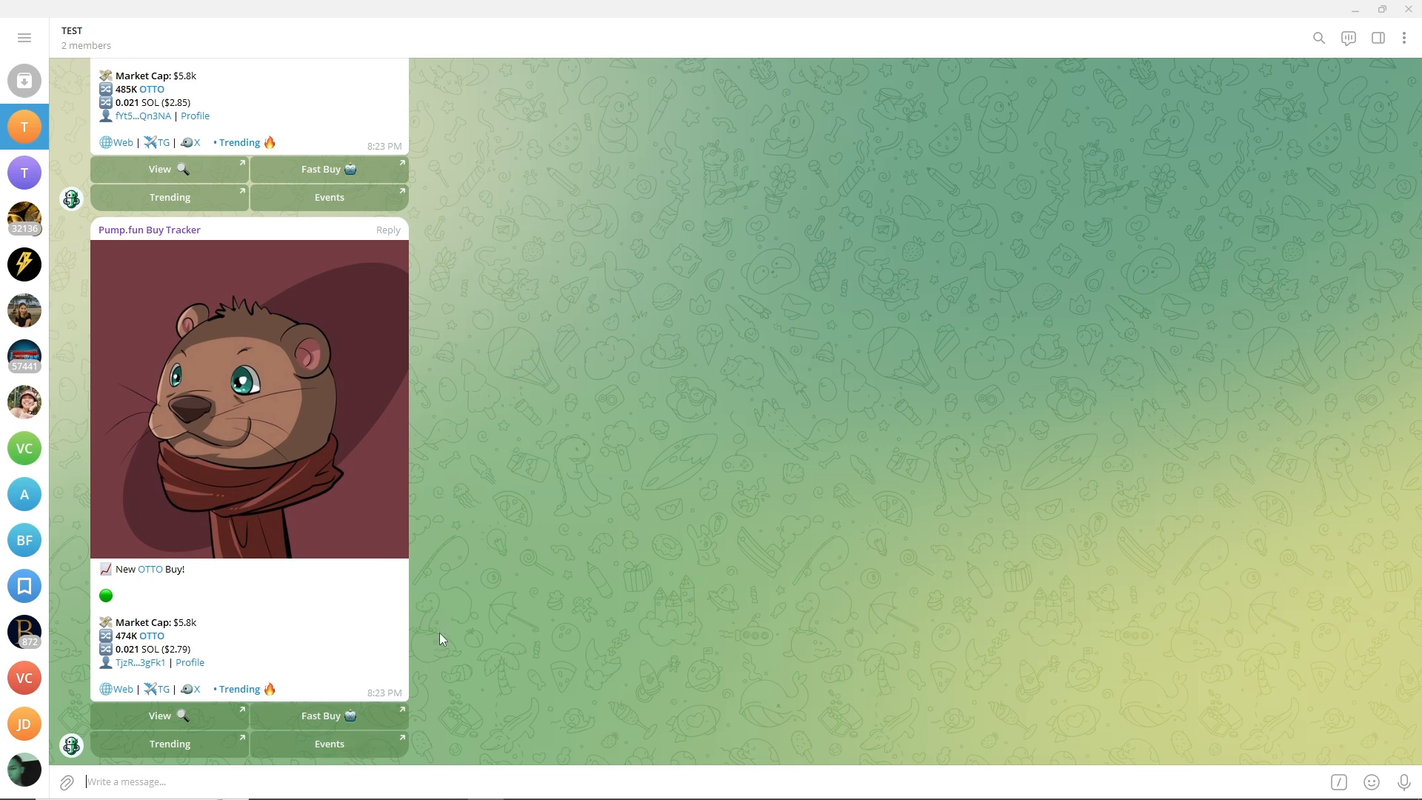